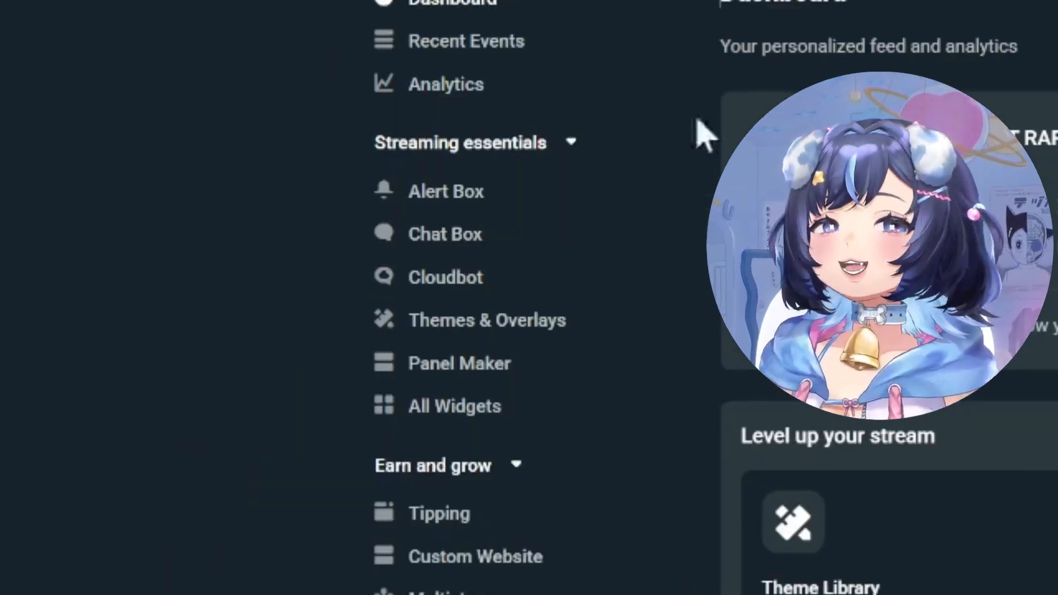
# Open the Spin Wheel widget settings from the All Widgets gallery.
pyautogui.click(454, 405)
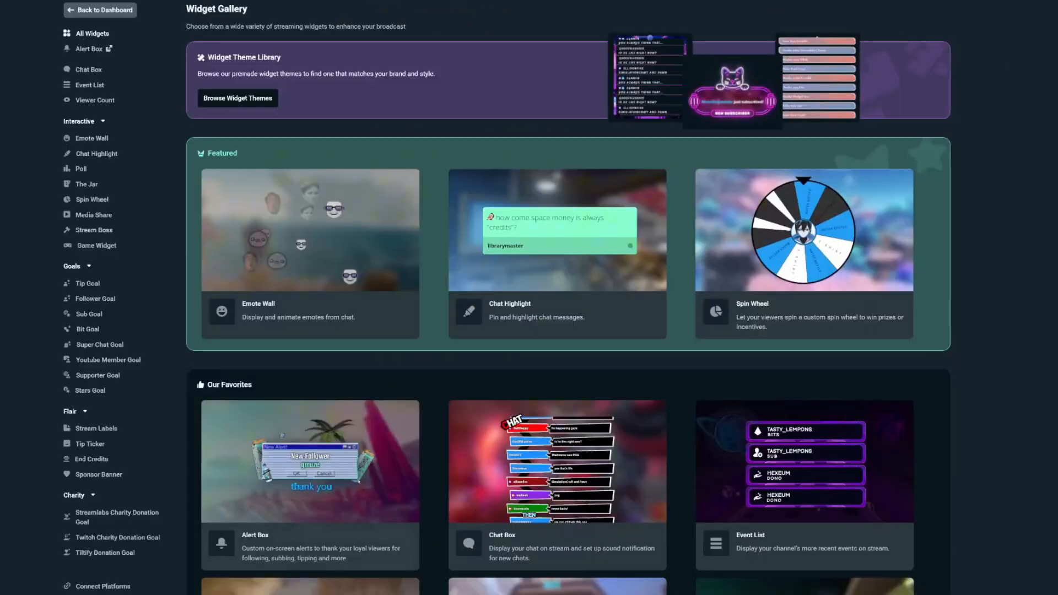
pyautogui.click(803, 229)
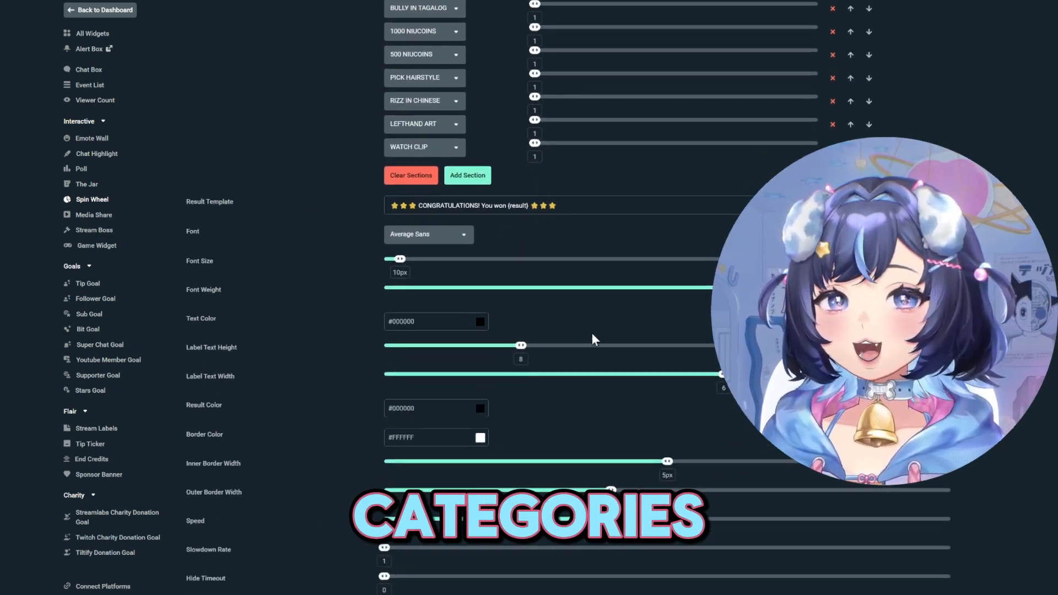
pyautogui.scroll(-3)
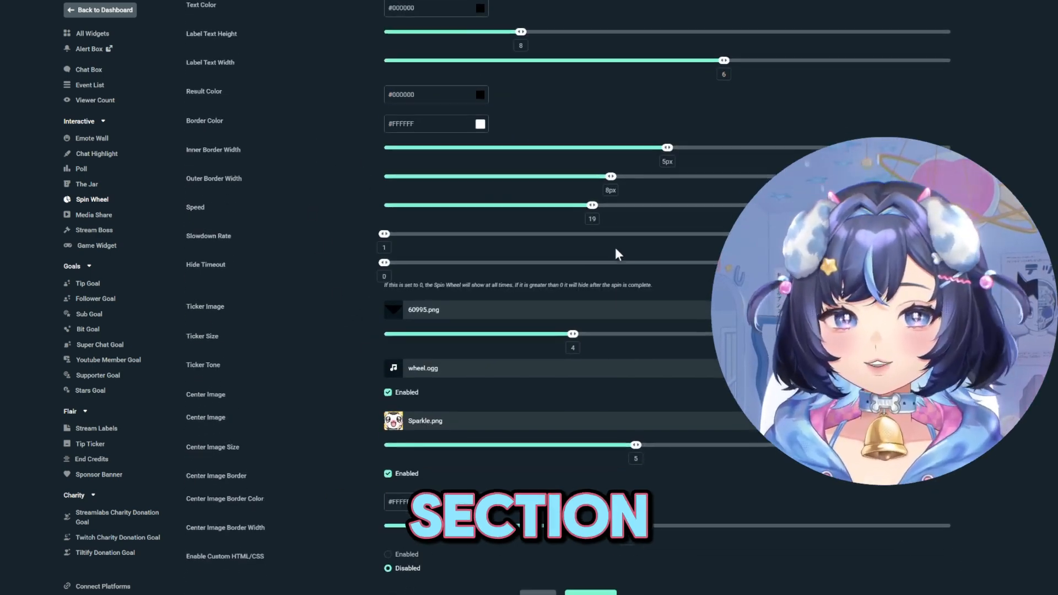
pyautogui.scroll(-3)
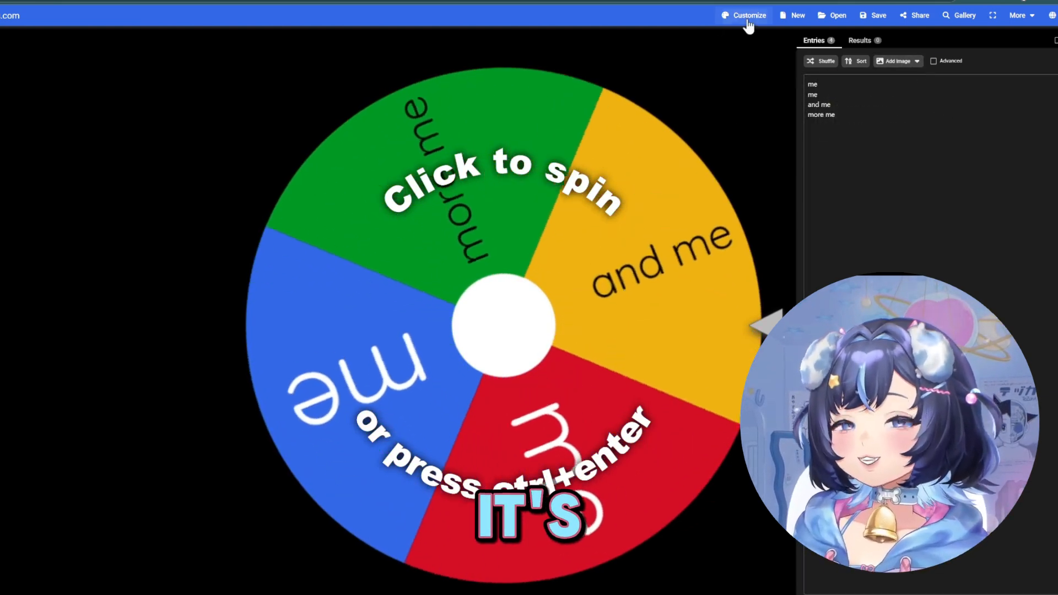
# Open Customize for the four-entry Wheel of Names wheel.
pyautogui.click(748, 15)
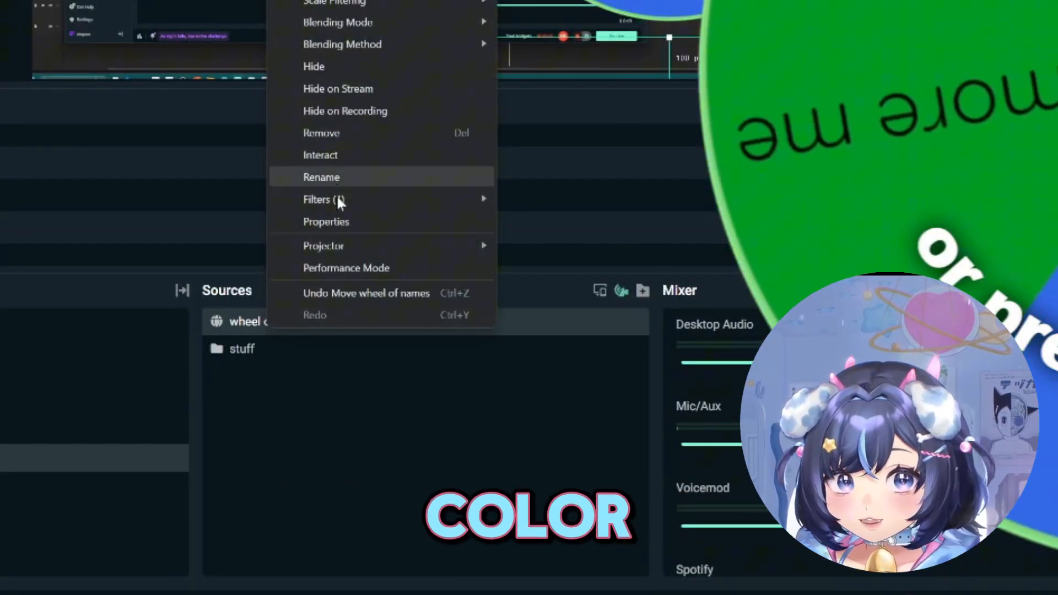
# Add a Color Key filter to the wheel source, keying custom color #99ff99ff.
pyautogui.click(317, 199)
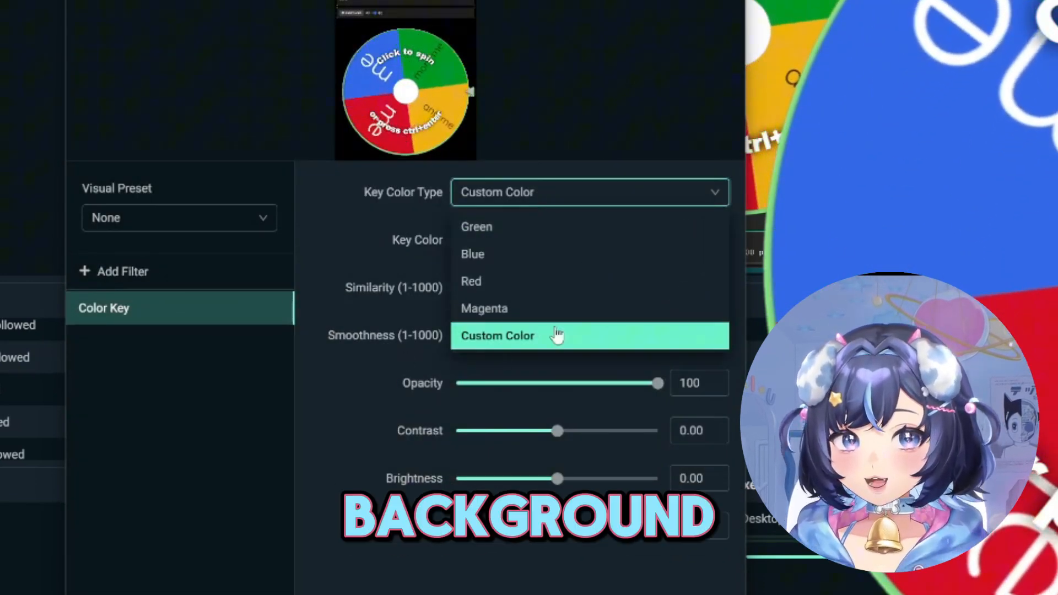
pyautogui.click(497, 336)
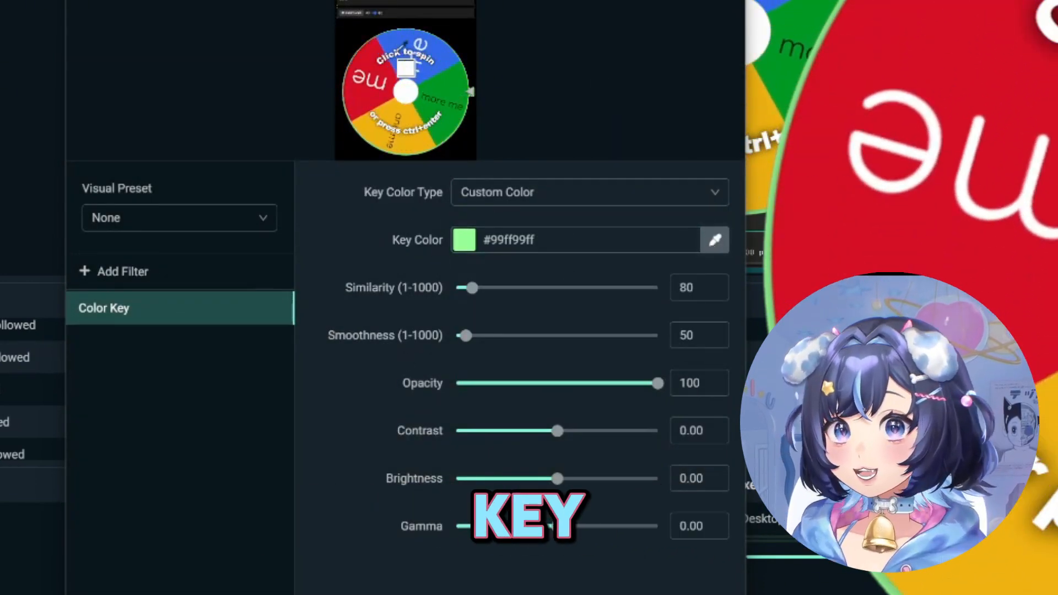